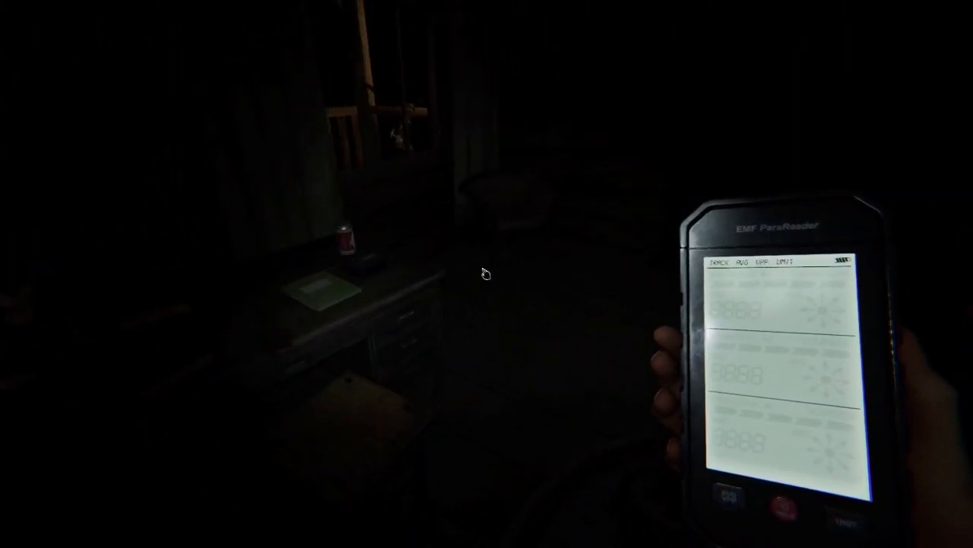
pyautogui.moveTo(487, 274)
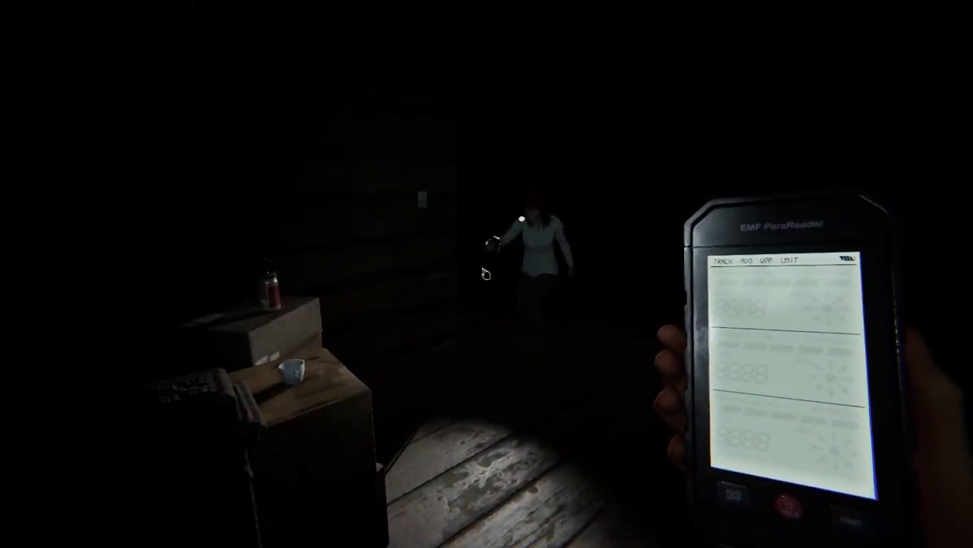
pyautogui.moveTo(487, 274)
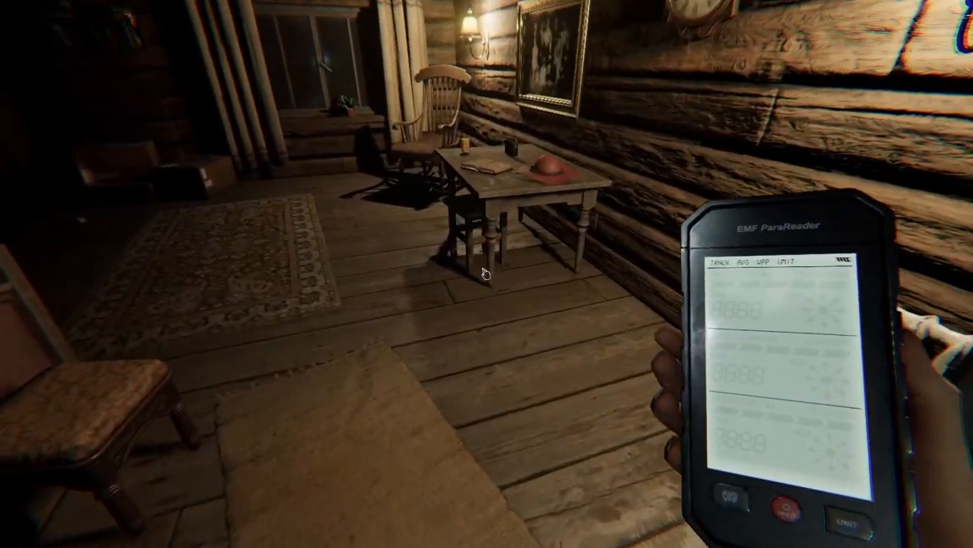
pyautogui.moveTo(487, 274)
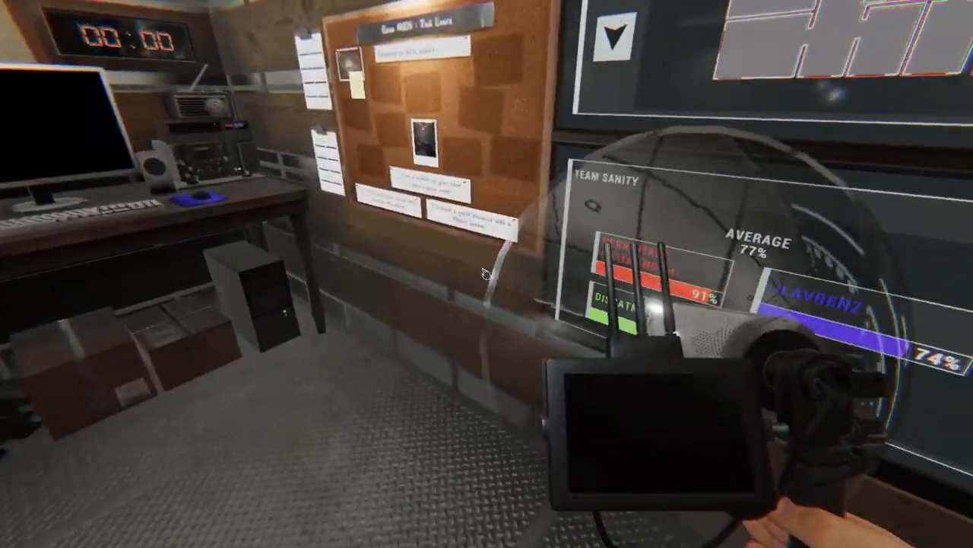
pyautogui.moveTo(487, 274)
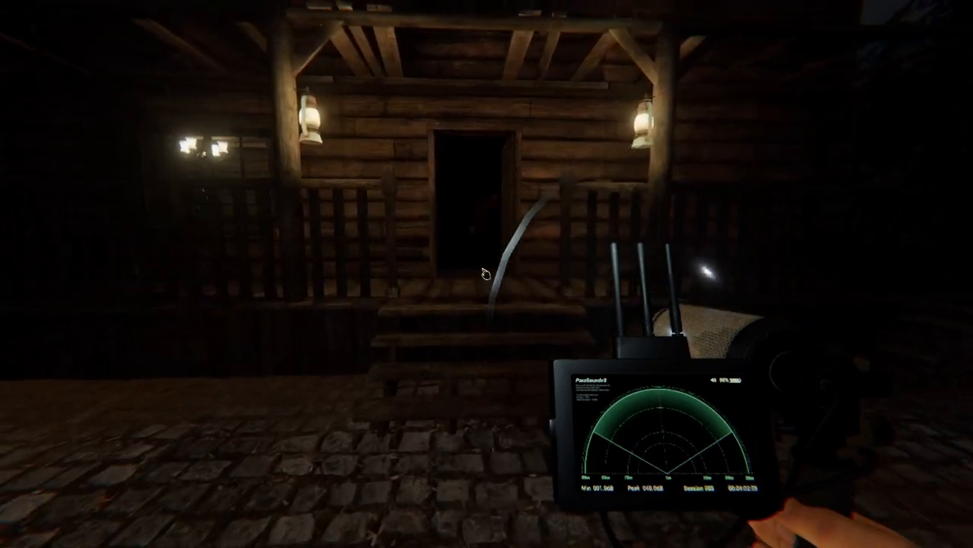
pyautogui.moveTo(486, 274)
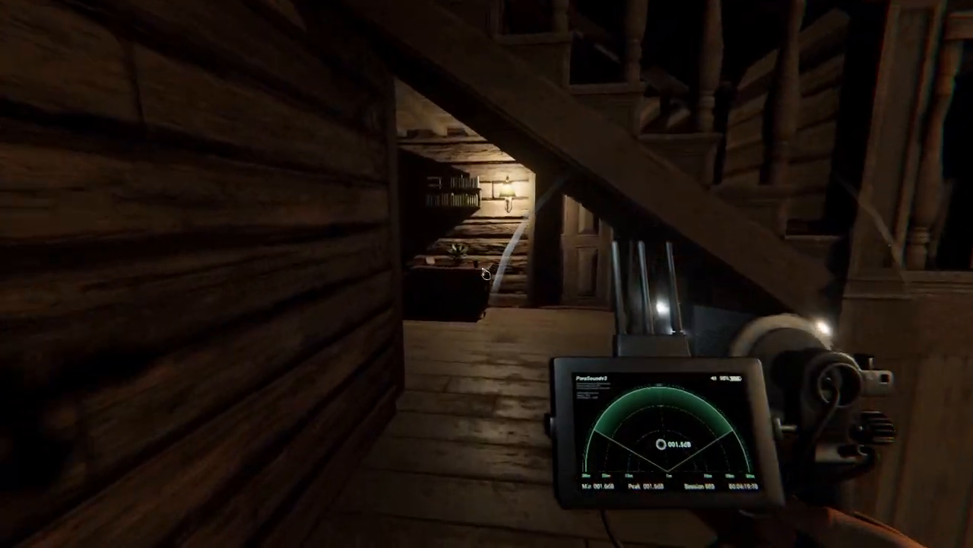
pyautogui.moveTo(487, 274)
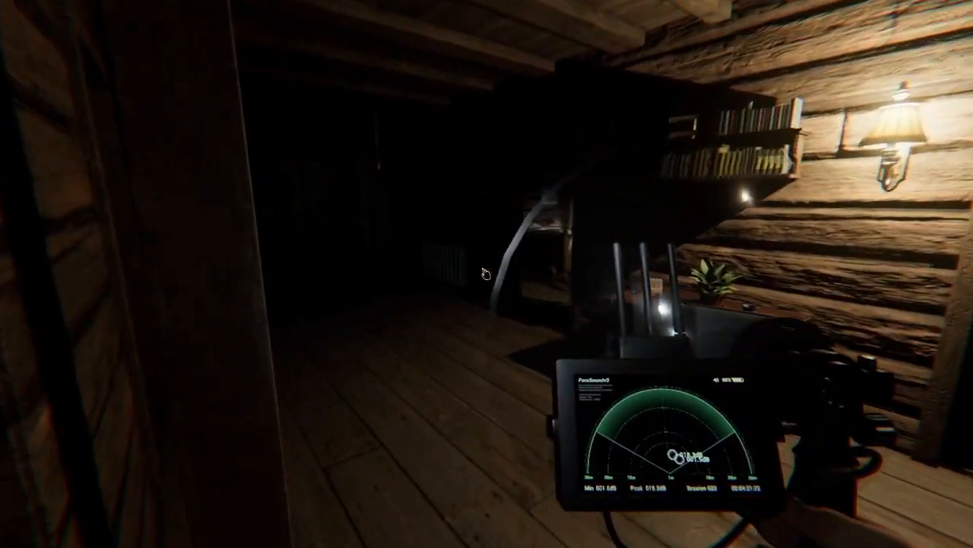